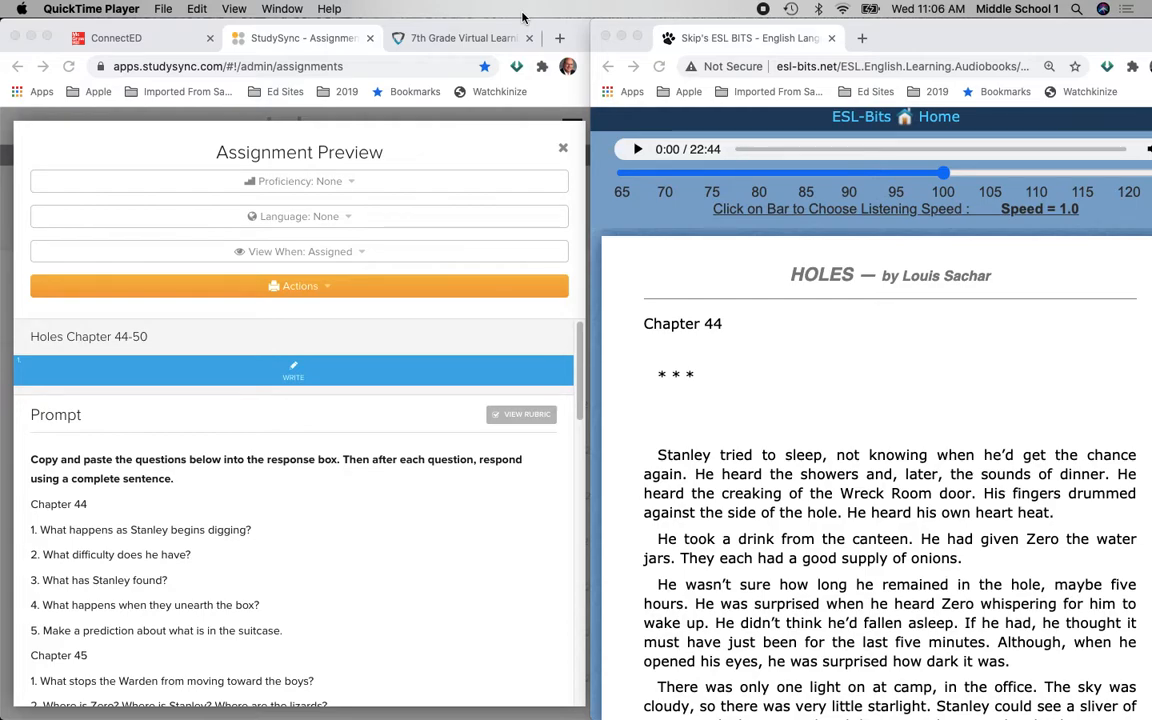
mouse_move(473, 470)
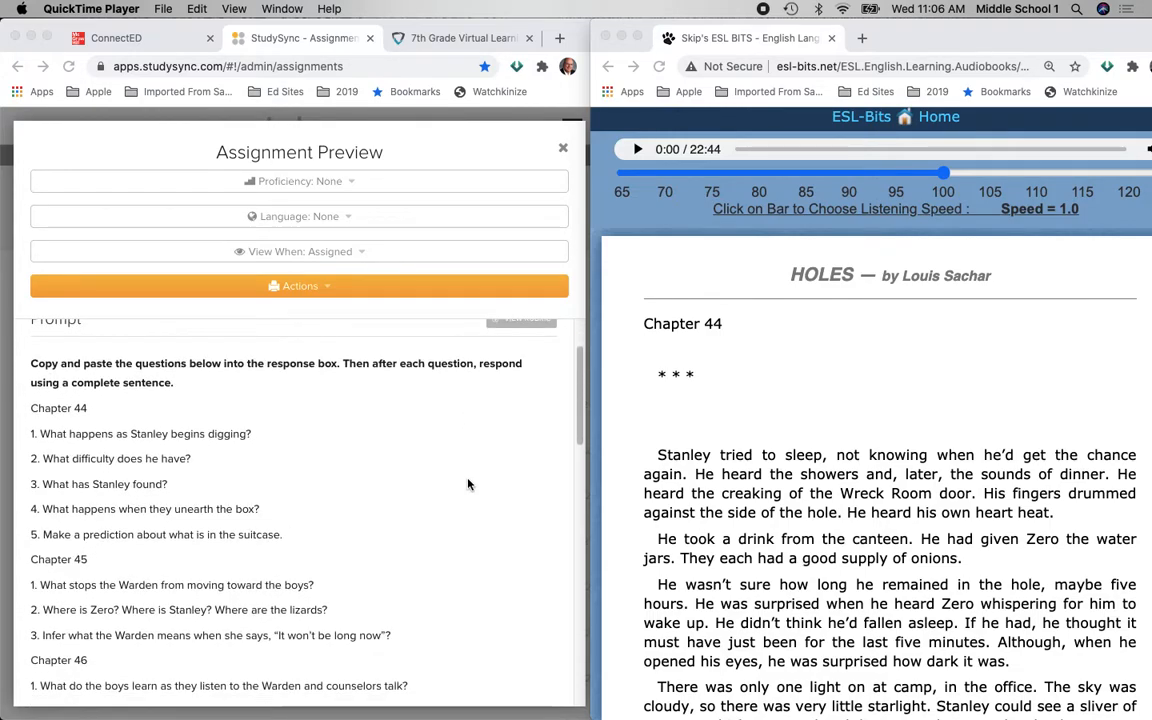
scroll("down", 3)
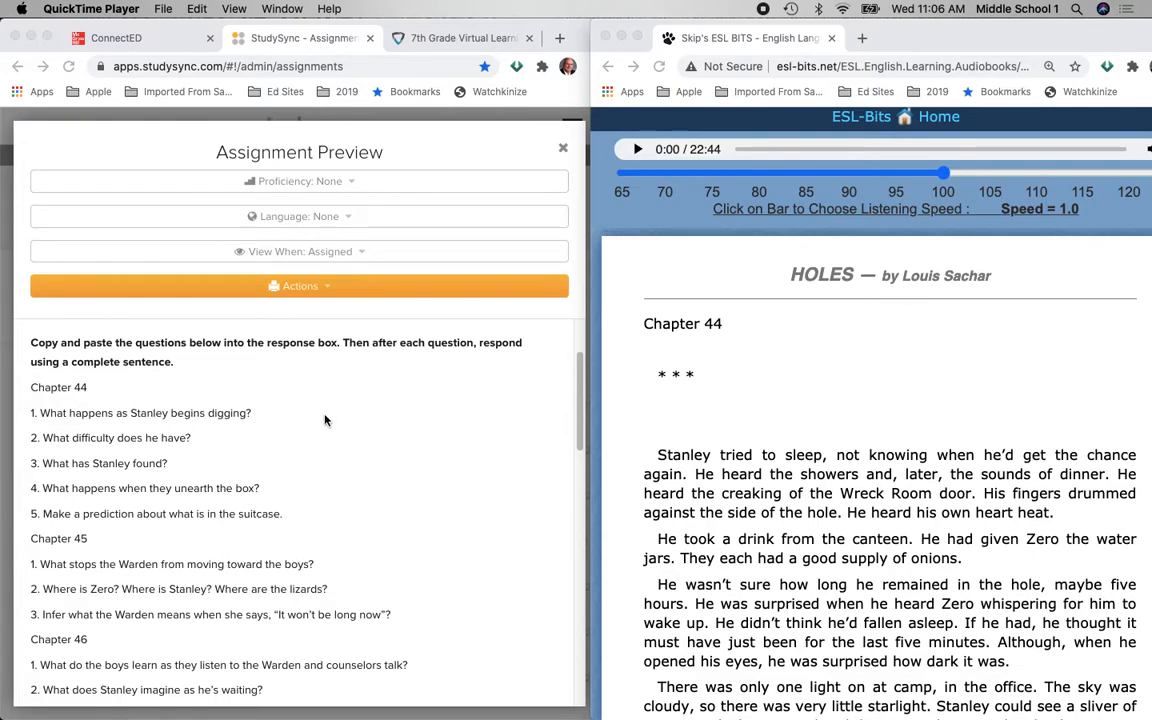
scroll("down", 3)
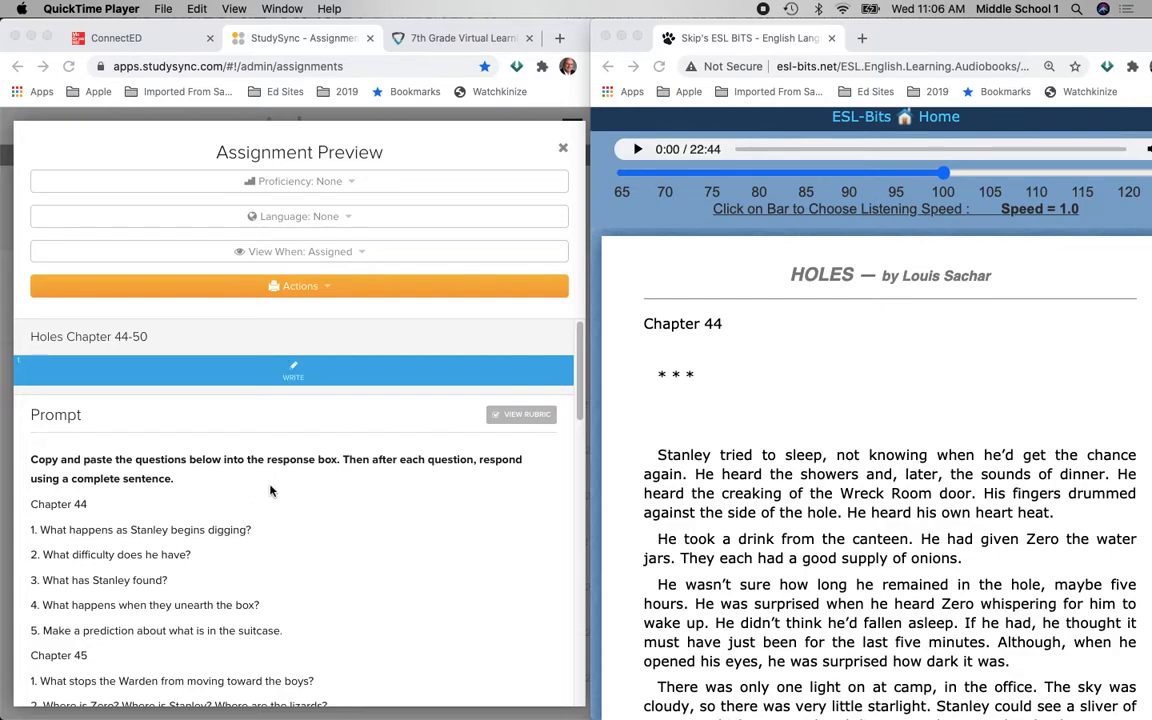
mouse_move(283, 483)
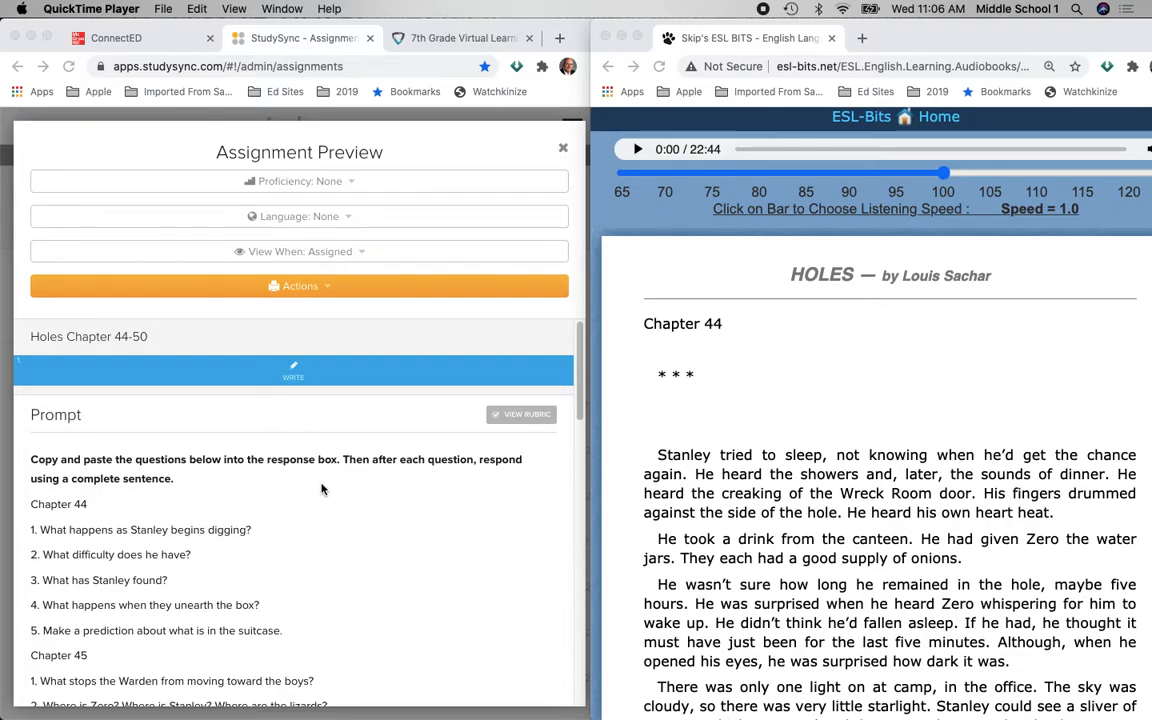
mouse_move(335, 483)
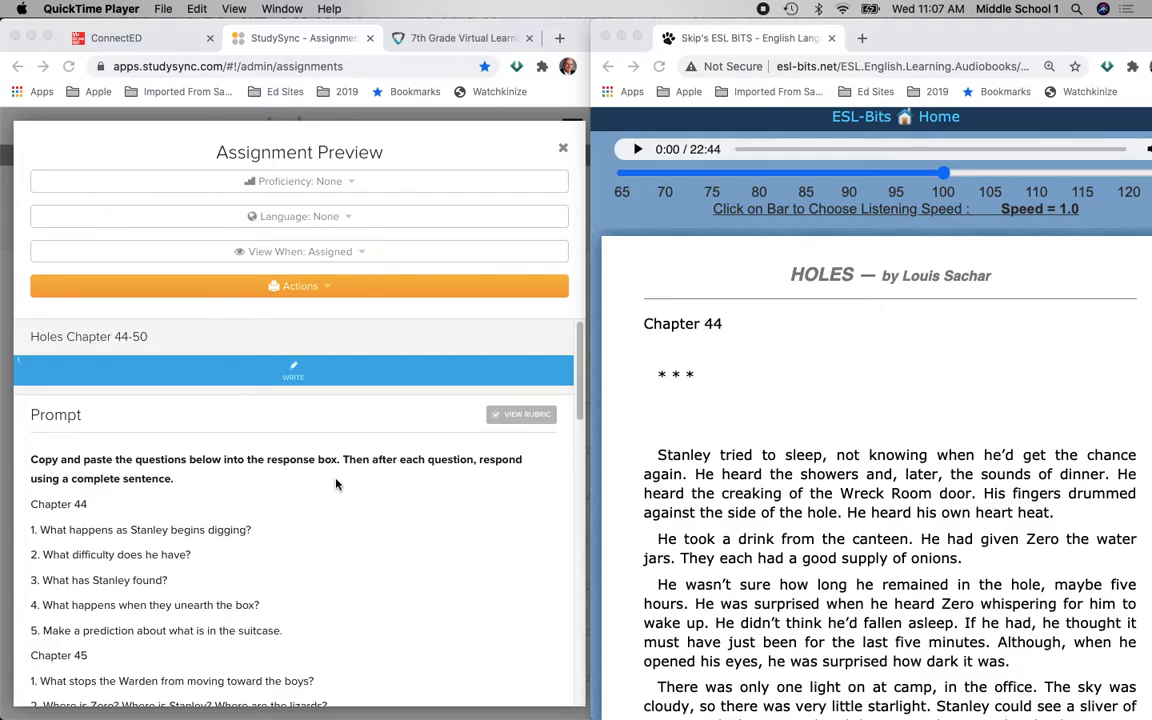
mouse_move(351, 475)
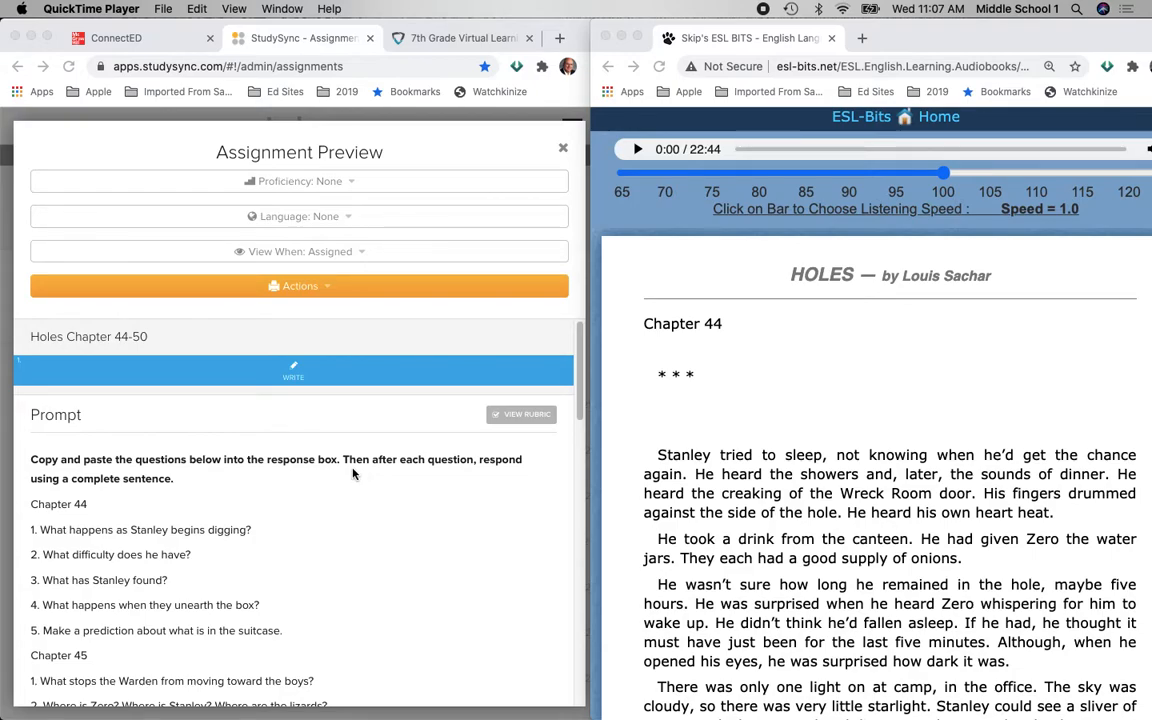
mouse_move(497, 308)
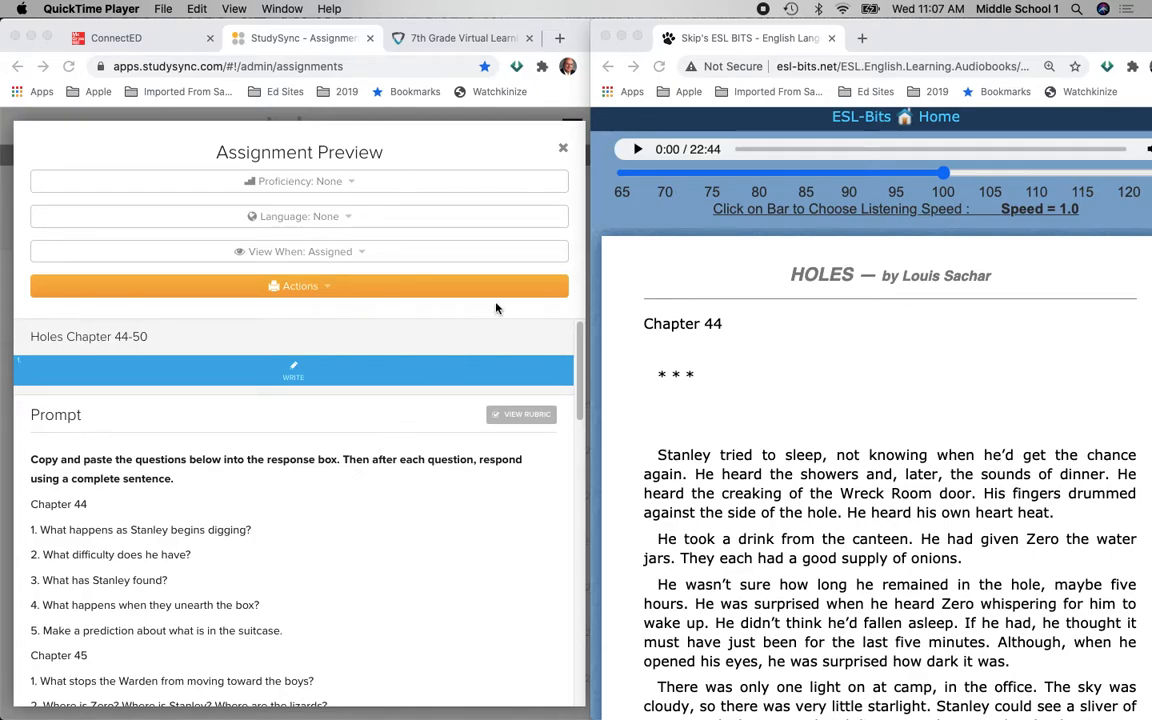